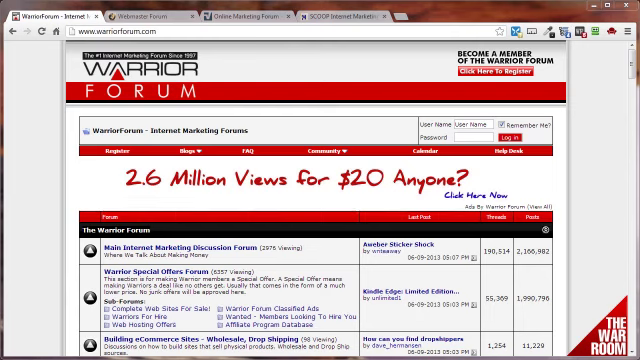
mouse_move(150, 210)
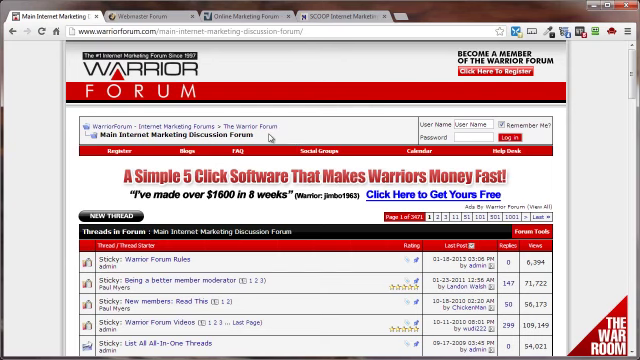
- Scroll down the Warrior Forum page toward the Main Internet Marketing Discussion Forum
scroll(down, 3)
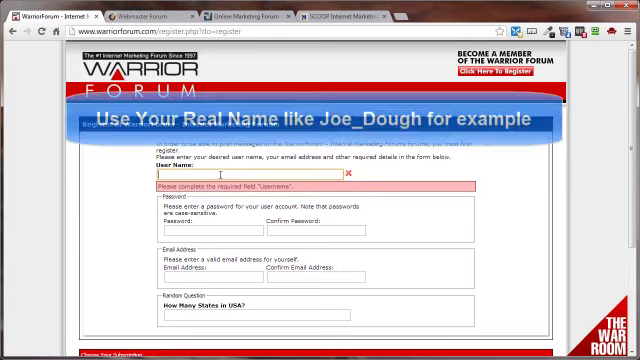
- Scroll down the registration form to the $10 one-time registration option
scroll(down, 3)
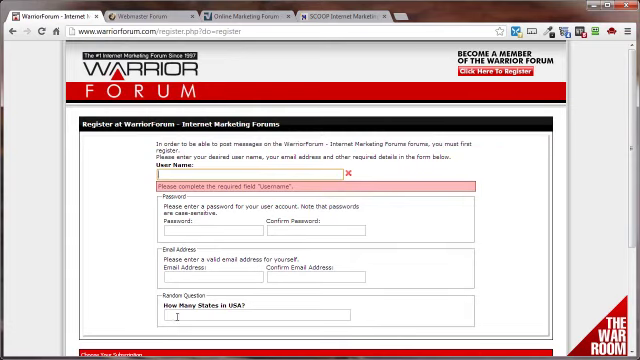
scroll(down, 3)
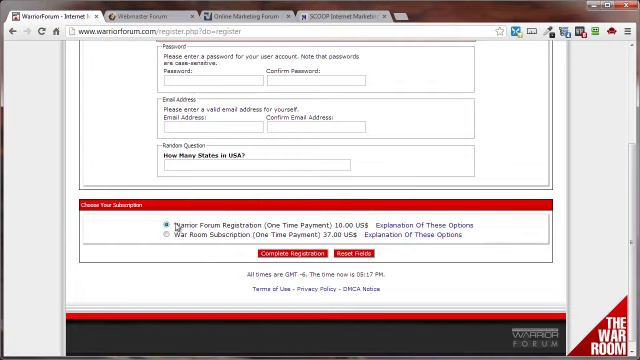
mouse_move(107, 108)
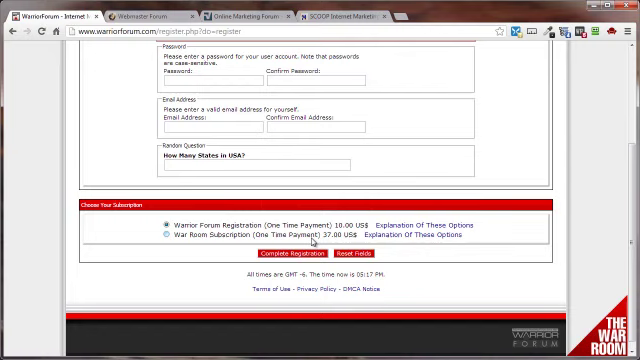
mouse_move(310, 243)
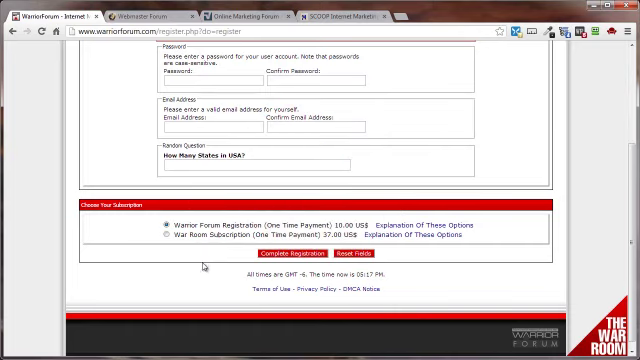
scroll(up, 3)
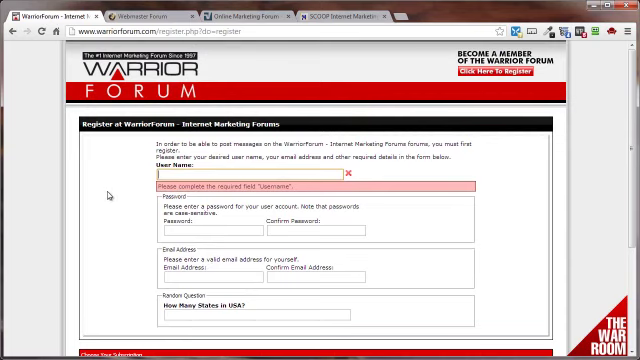
- Browse the V7N Webmaster Forum board listings, then move to the Online Marketing Forum tab
click(150, 17)
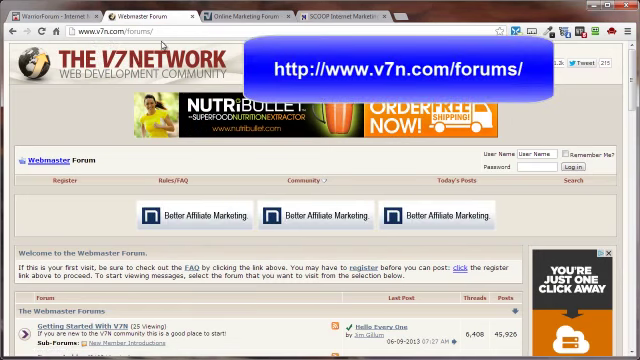
scroll(down, 3)
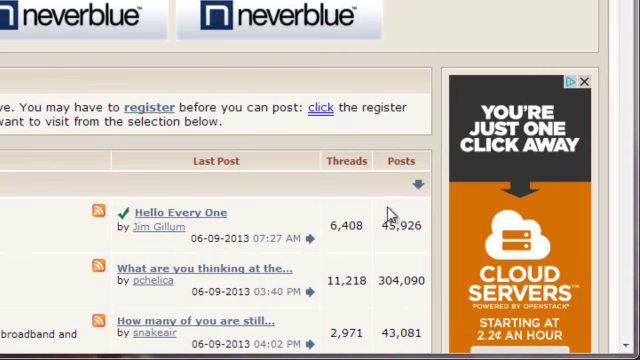
scroll(down, 3)
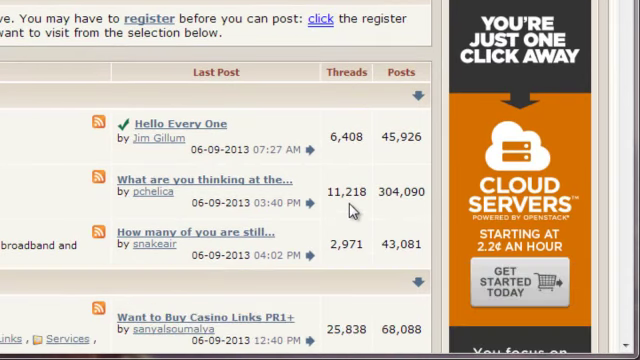
scroll(down, 3)
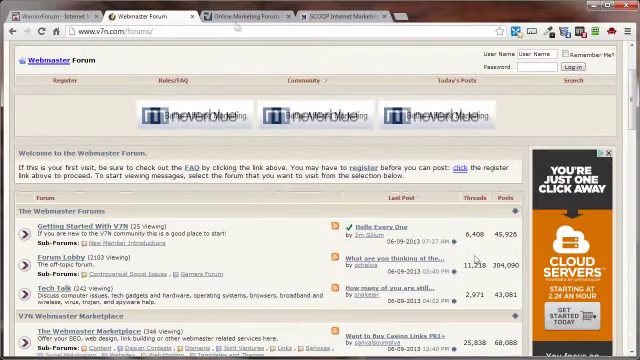
click(245, 17)
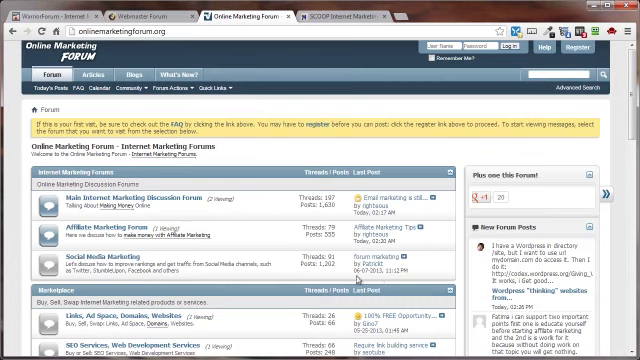
- Scroll through the Online Marketing Forum's internet marketing discussion boards
scroll(down, 3)
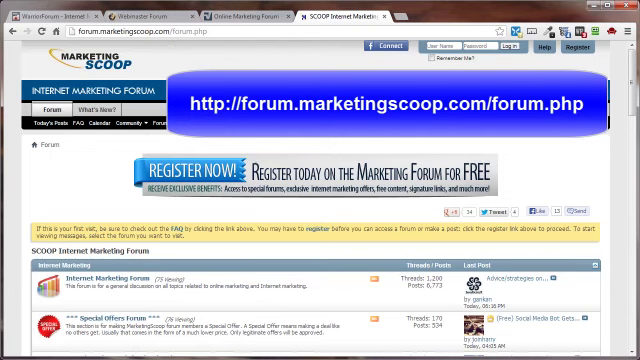
- Scroll the Marketing Scoop forum home, then search Google for 'gardening'
scroll(down, 3)
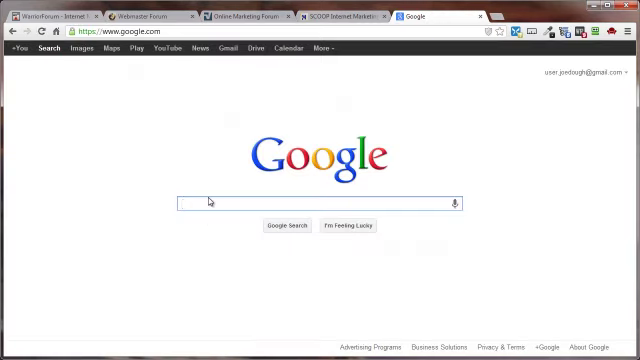
text(gardening)
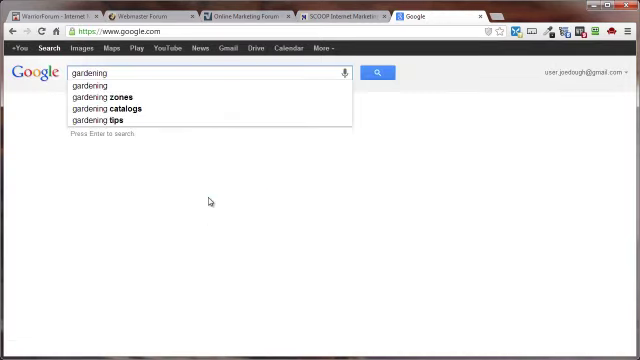